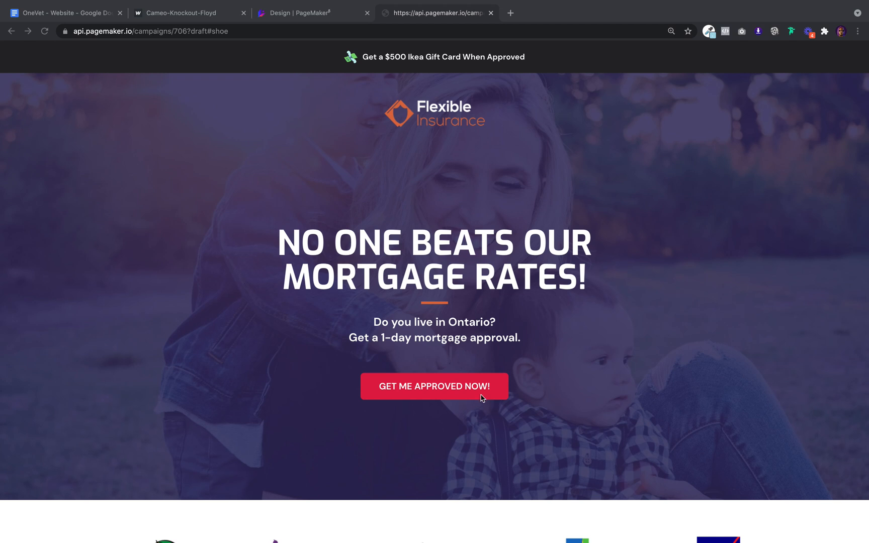
Test the live landing page's call-to-action to see whether it jumps to the form
{"action": "left_click", "coordinate": [434, 386]}
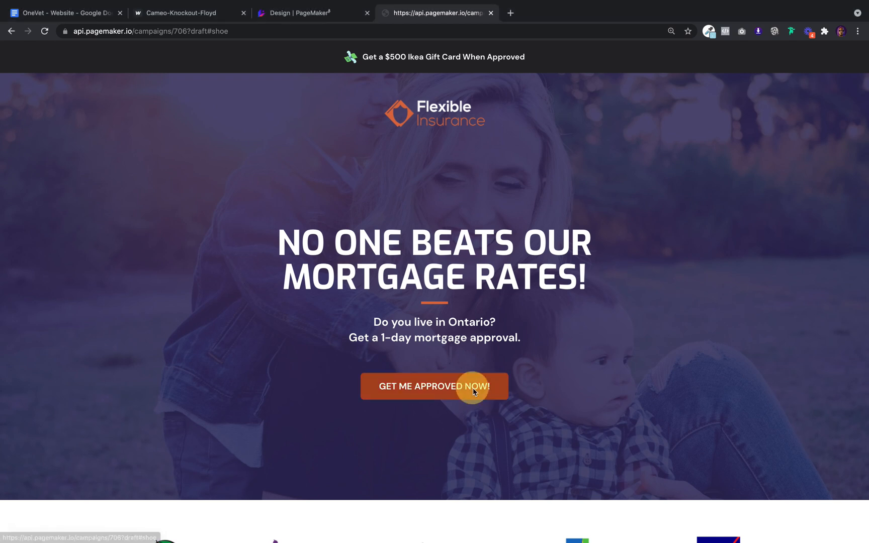
{"action": "left_click", "coordinate": [433, 387]}
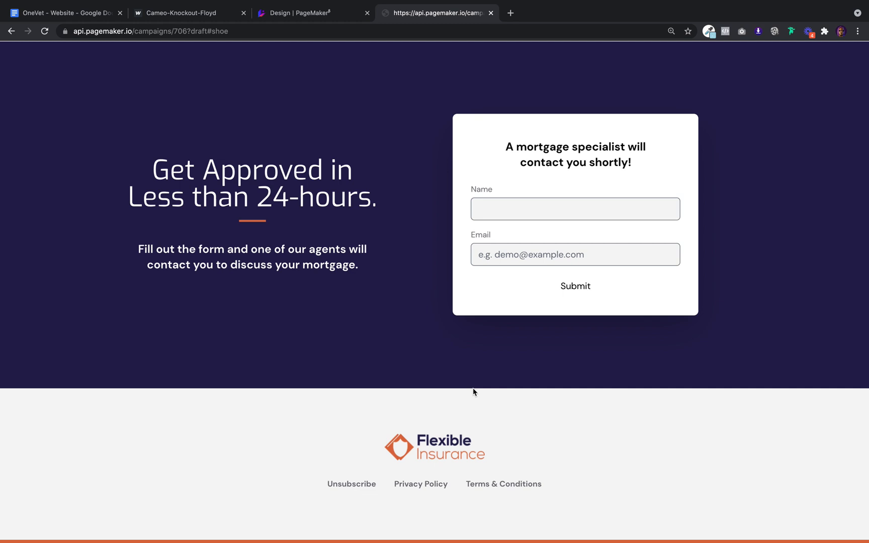
{"action": "scroll", "scroll_direction": "down", "scroll_amount": 3}
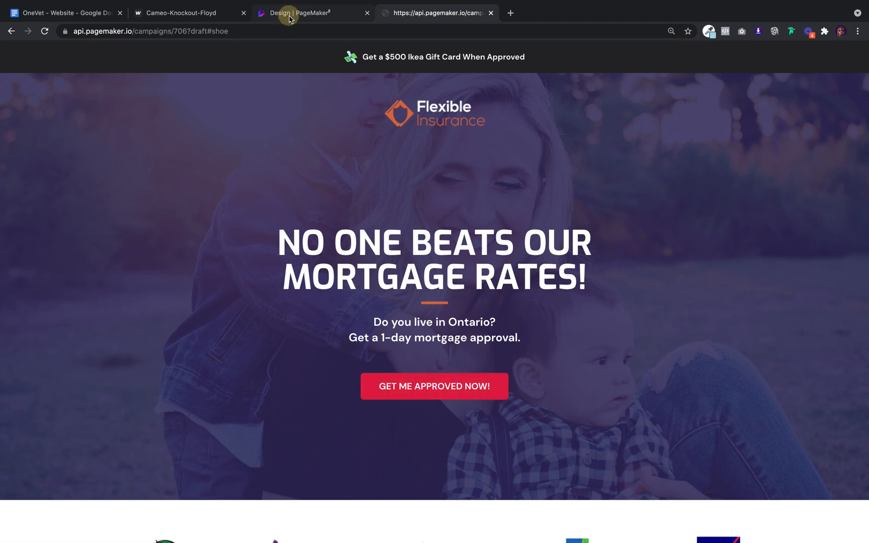
Return to the PageMaker editor and scroll down to the mortgage form section
{"action": "left_click", "coordinate": [294, 12]}
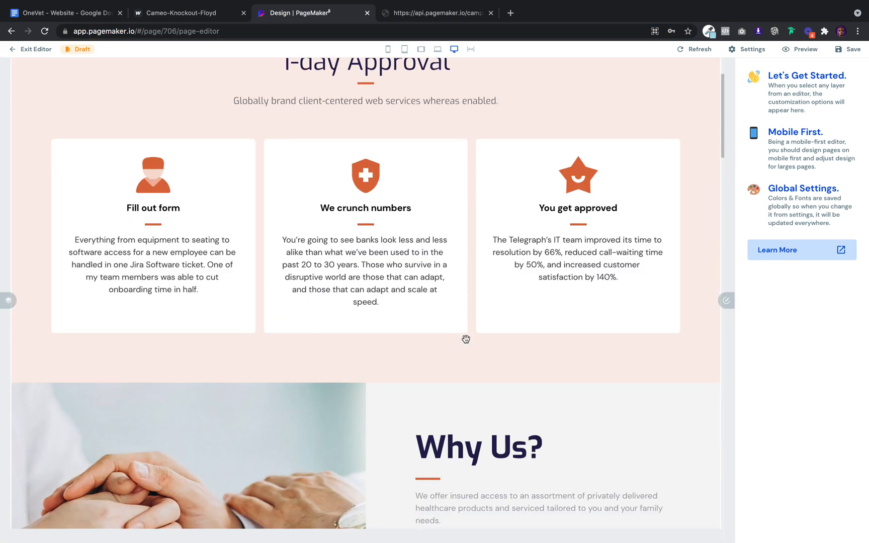
{"action": "scroll", "scroll_direction": "down", "scroll_amount": 3}
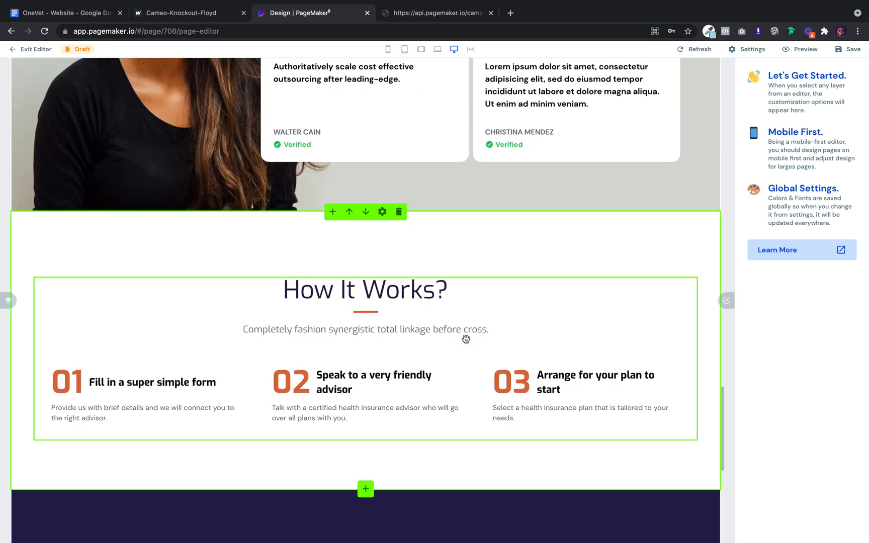
{"action": "scroll", "scroll_direction": "up", "scroll_amount": 3}
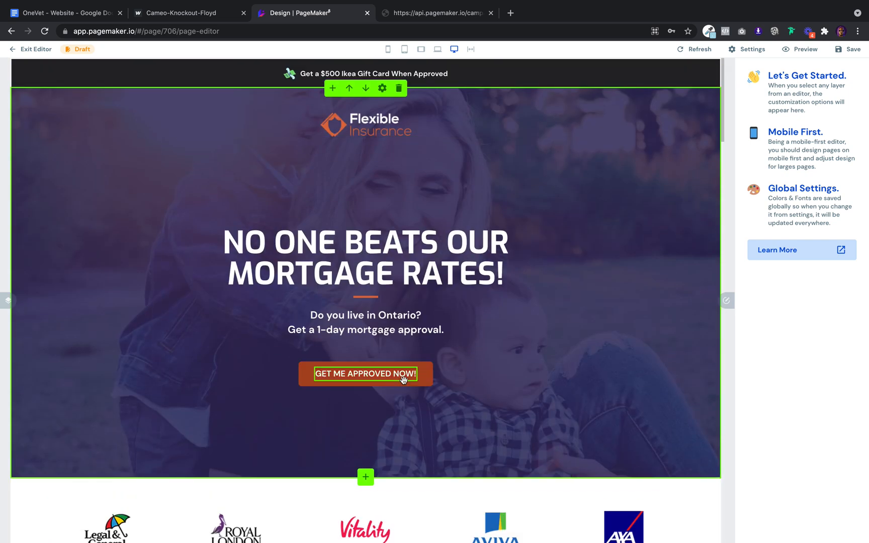
{"action": "scroll", "scroll_direction": "down", "scroll_amount": 3}
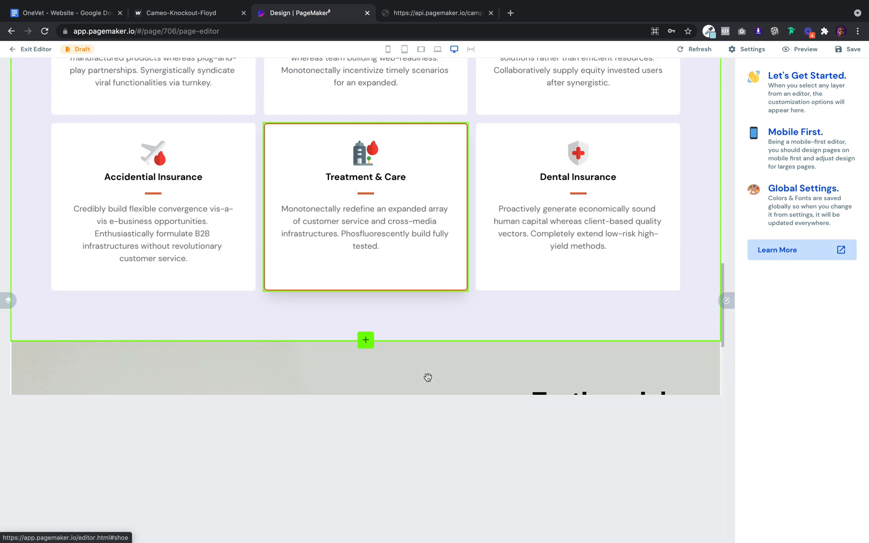
{"action": "scroll", "scroll_direction": "down", "scroll_amount": 3}
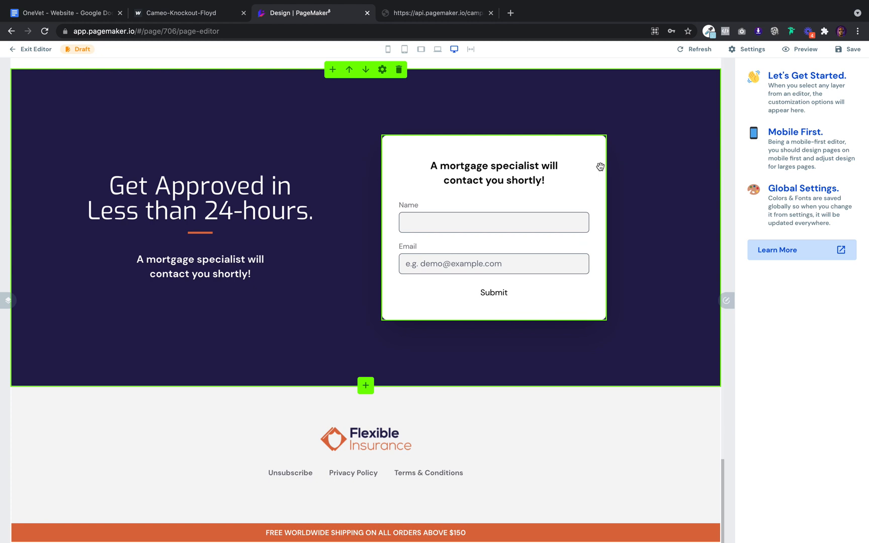
Set the mortgage form section's Element ID attribute to 'shoe' in the Layer Editor
{"action": "left_click", "coordinate": [493, 228]}
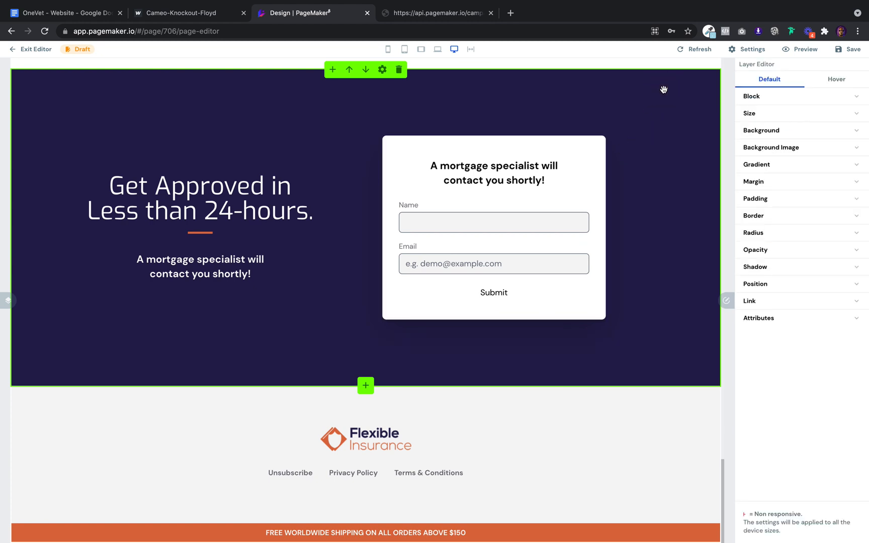
{"action": "left_click", "coordinate": [759, 318]}
{"action": "type", "text": "shoe"}
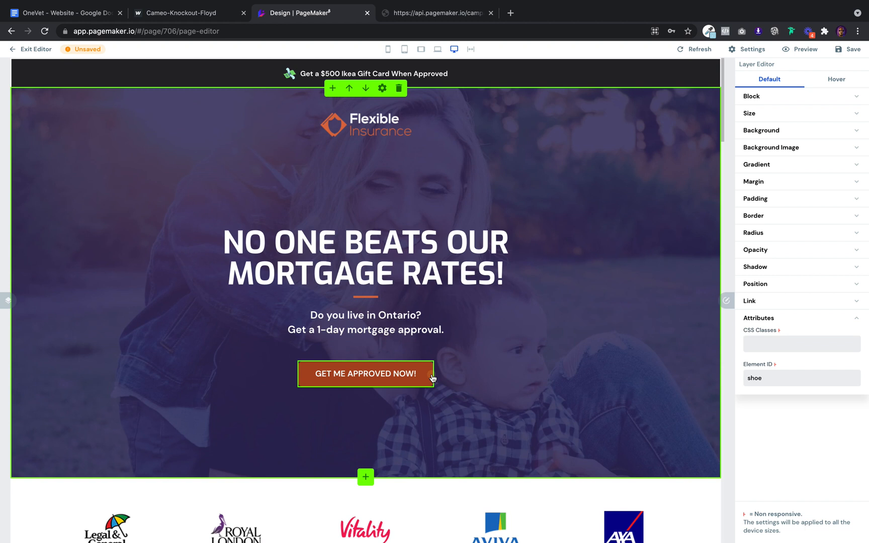
Set the GET ME APPROVED NOW! button's link URL to #shoe
{"action": "left_click", "coordinate": [365, 374]}
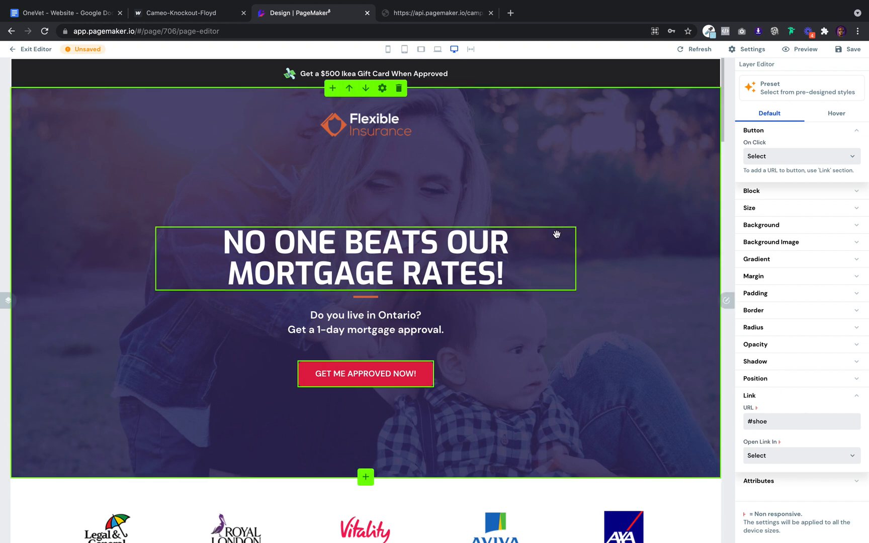
{"action": "scroll", "scroll_direction": "down", "scroll_amount": 3}
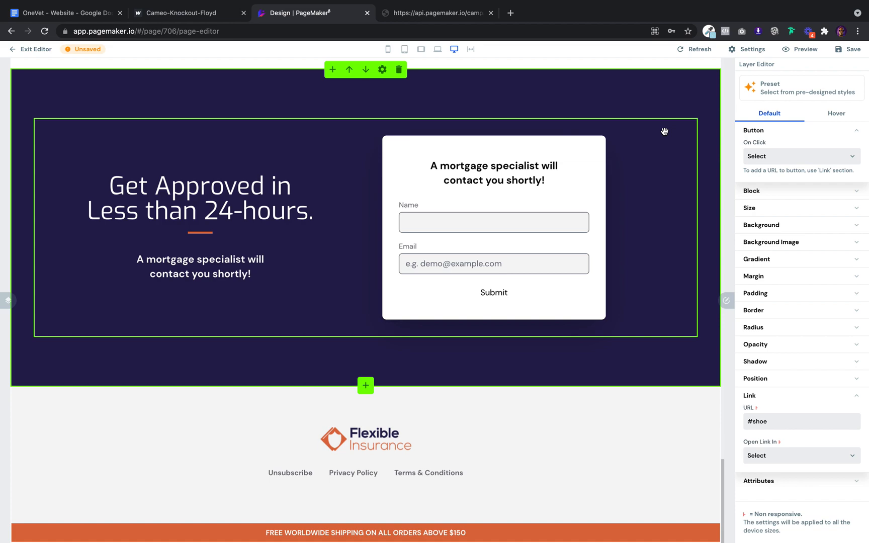
{"action": "scroll", "scroll_direction": "down", "scroll_amount": 3}
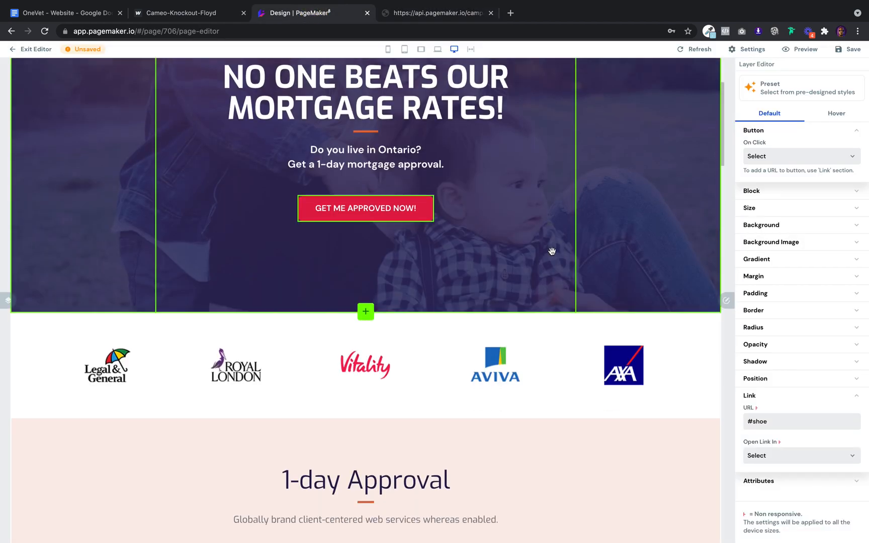
{"action": "scroll", "scroll_direction": "down", "scroll_amount": 3}
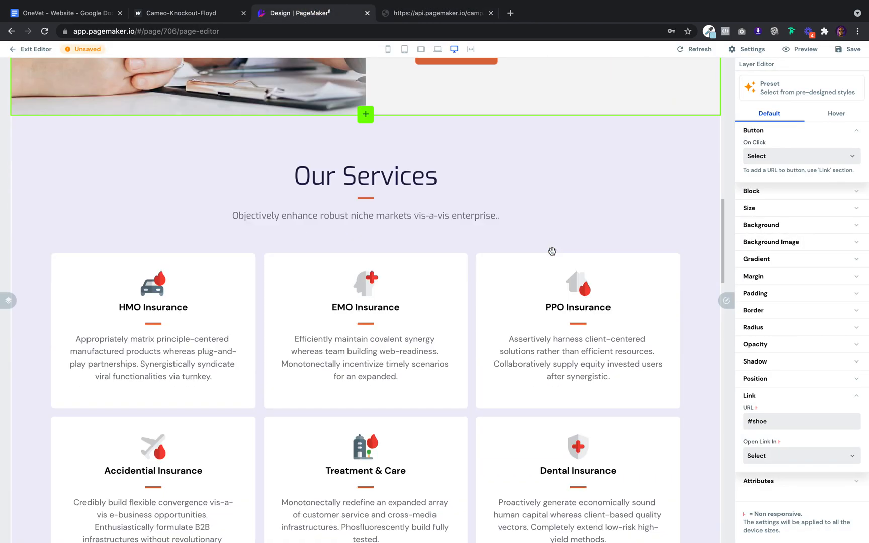